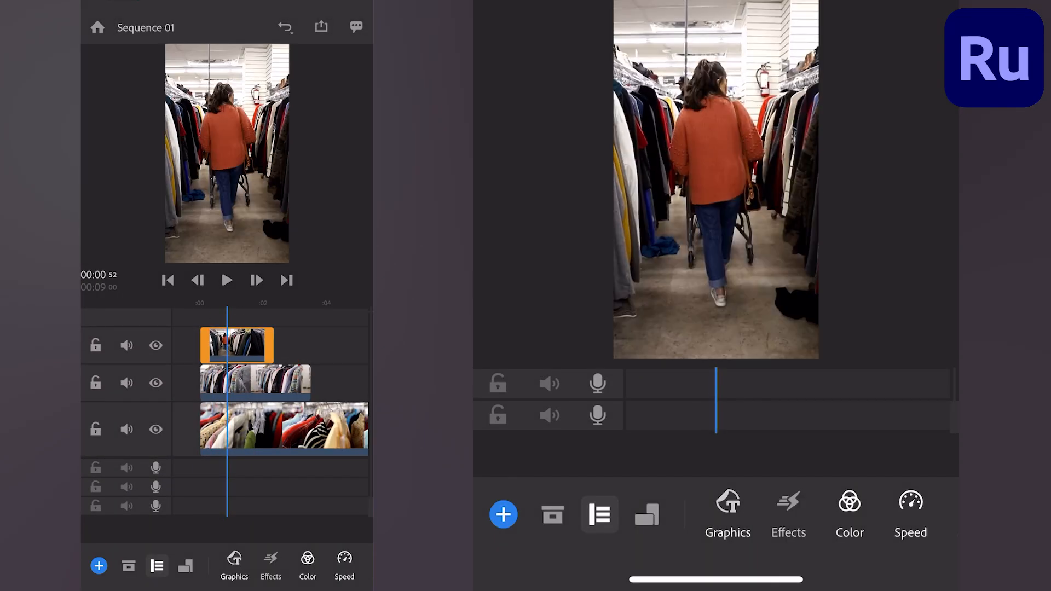
Add the Basic Solid Background graphic beneath the three clips and select it for fill editing.
{"action": "left_click", "coordinate": [645, 514]}
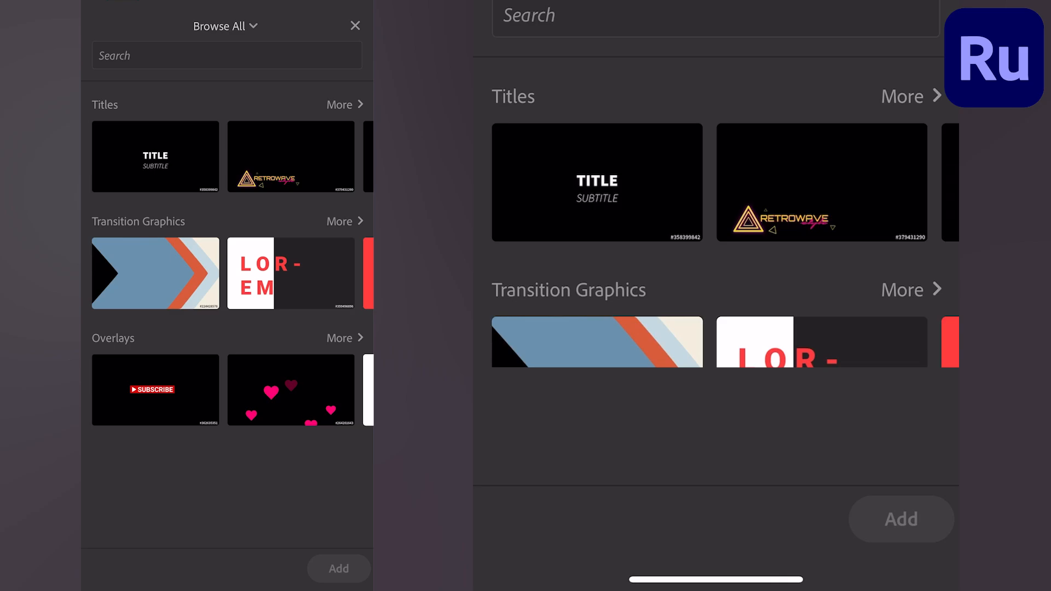
{"action": "type", "text": "Solid Background"}
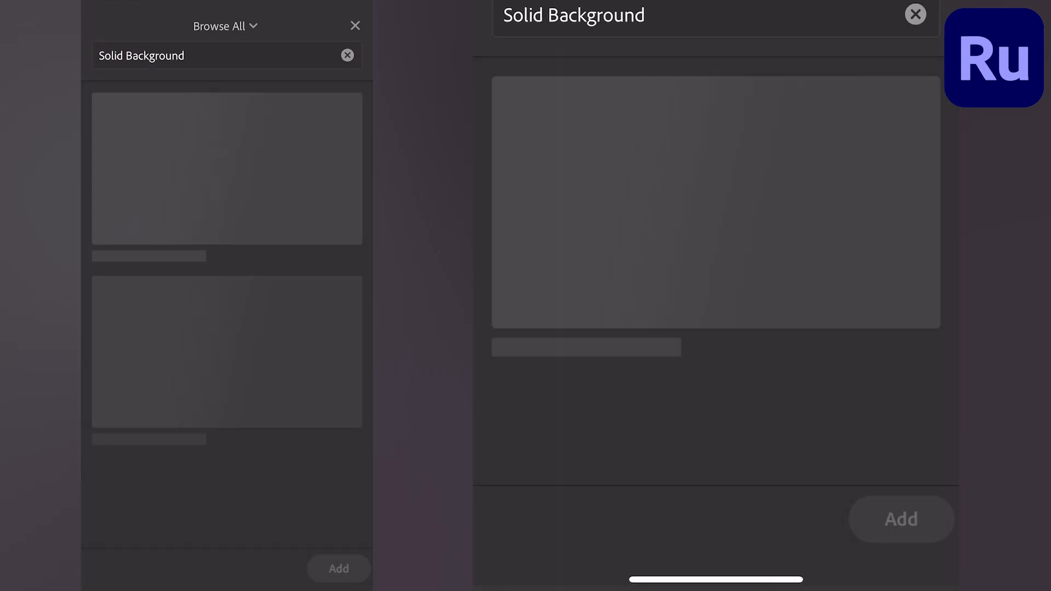
{"action": "left_click", "coordinate": [227, 168]}
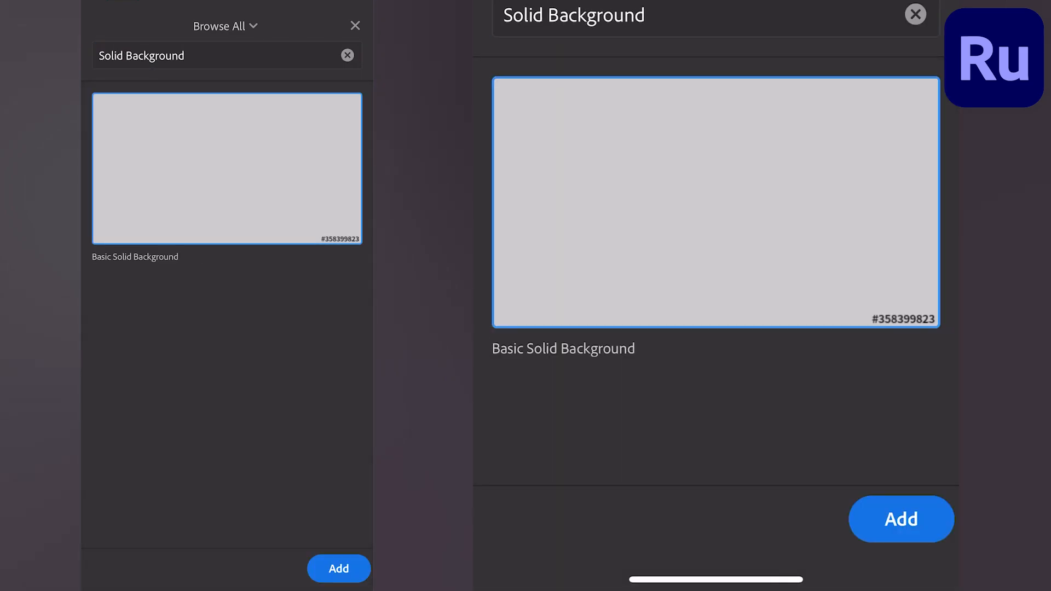
{"action": "left_click", "coordinate": [901, 518]}
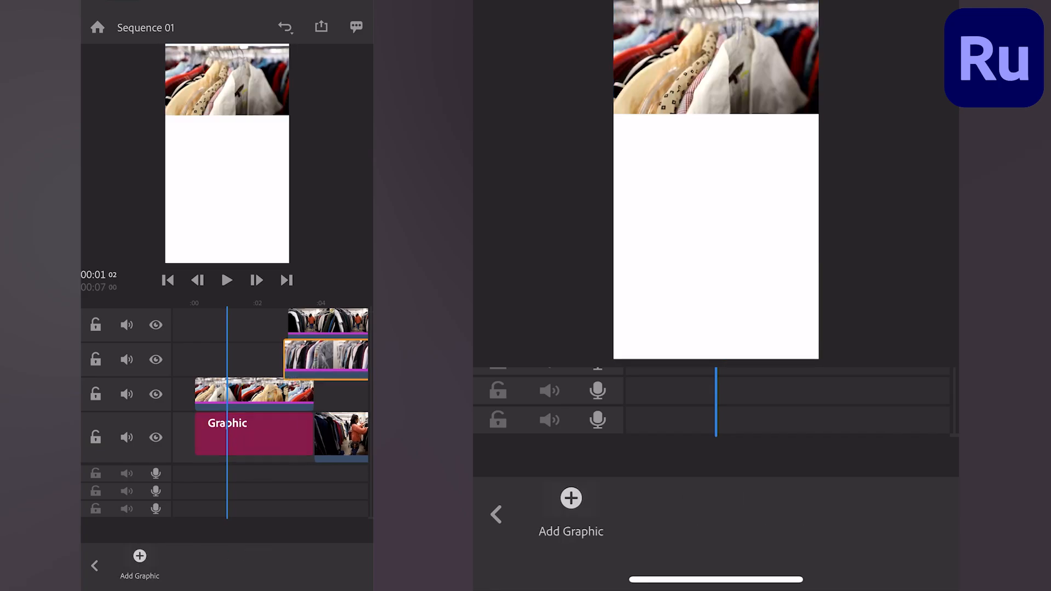
{"action": "left_click", "coordinate": [254, 422]}
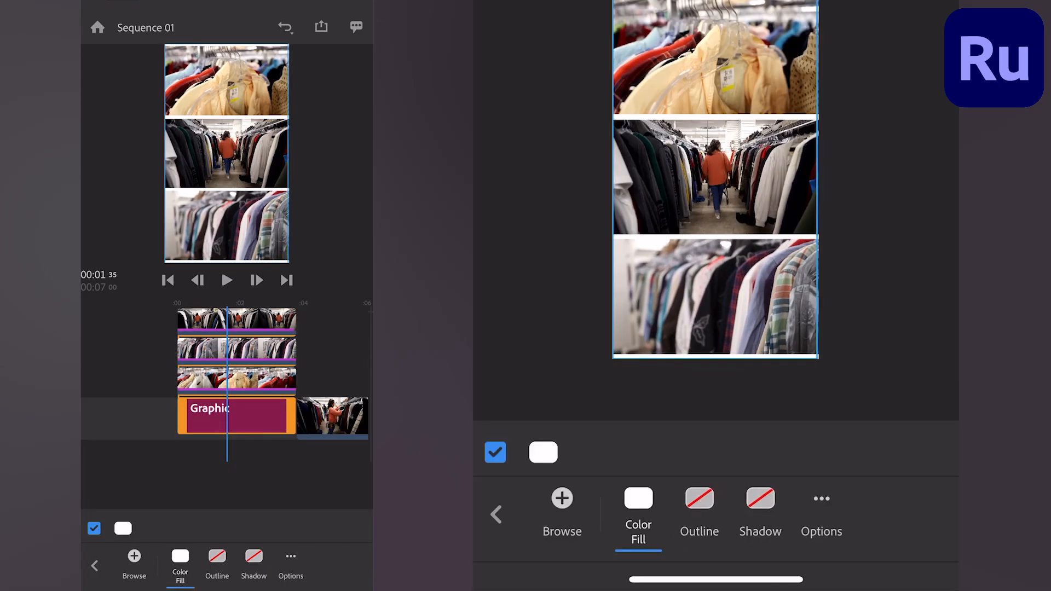